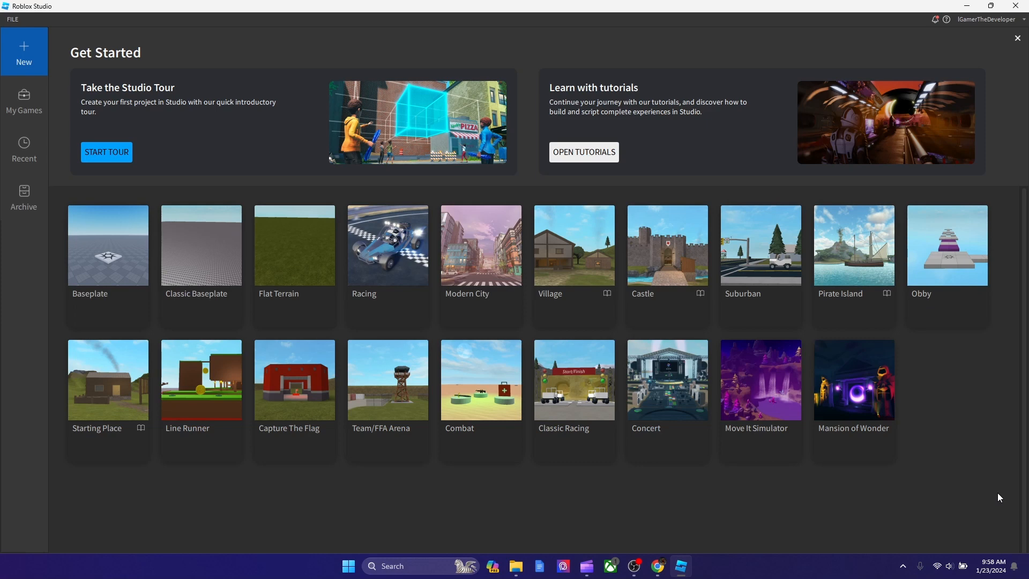
pyautogui.moveTo(961, 466)
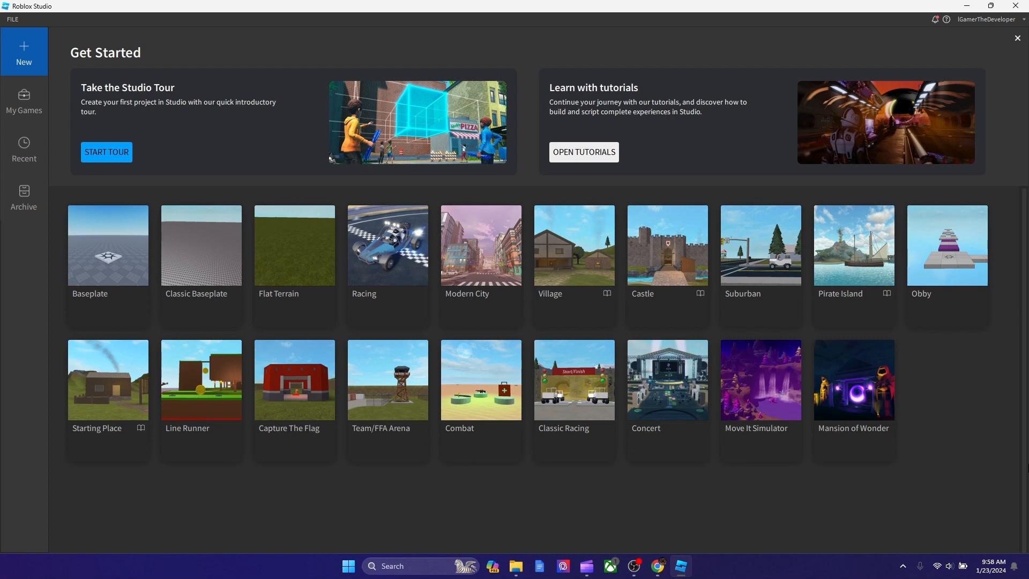
pyautogui.moveTo(376, 259)
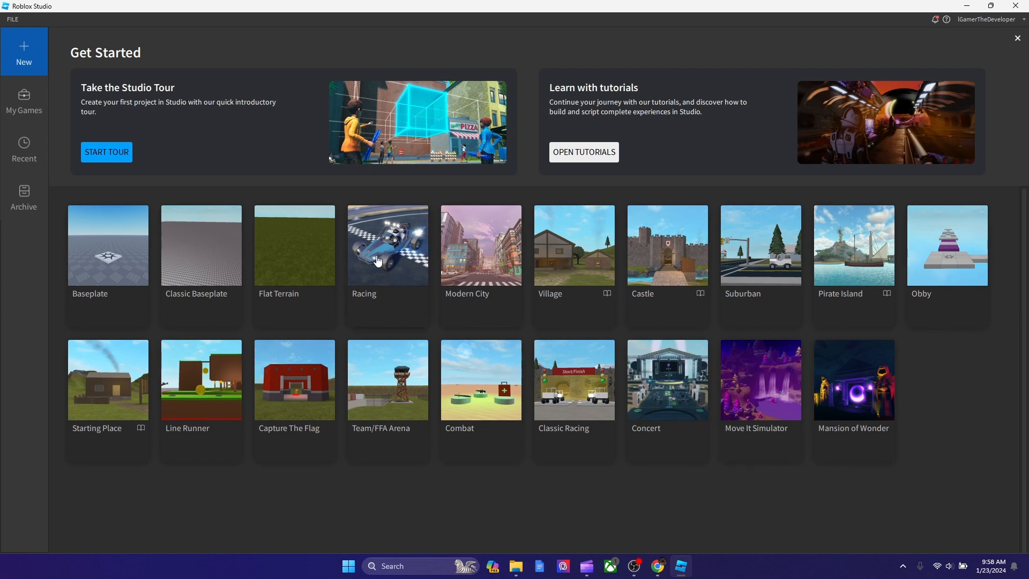
pyautogui.moveTo(374, 287)
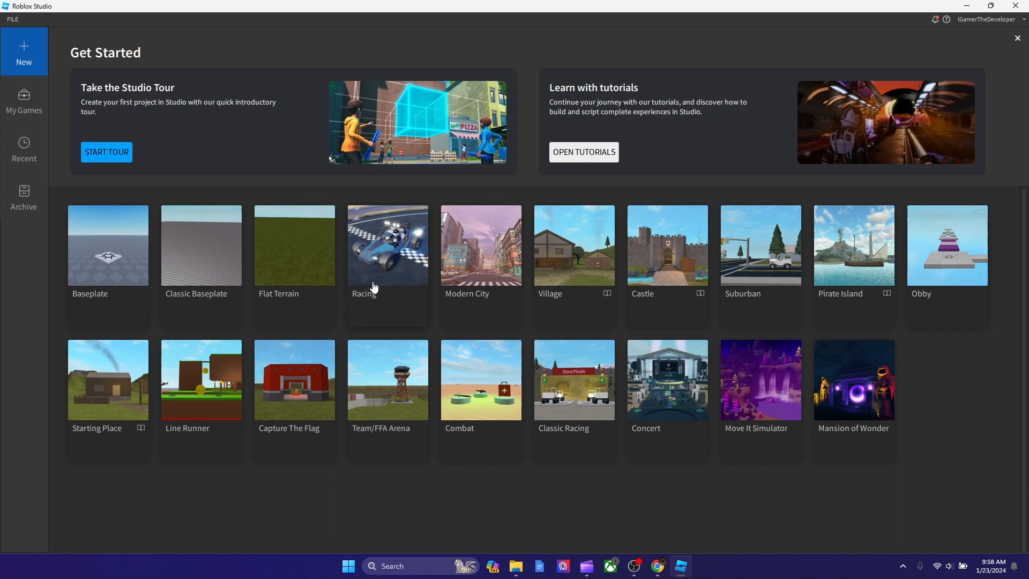
pyautogui.moveTo(381, 274)
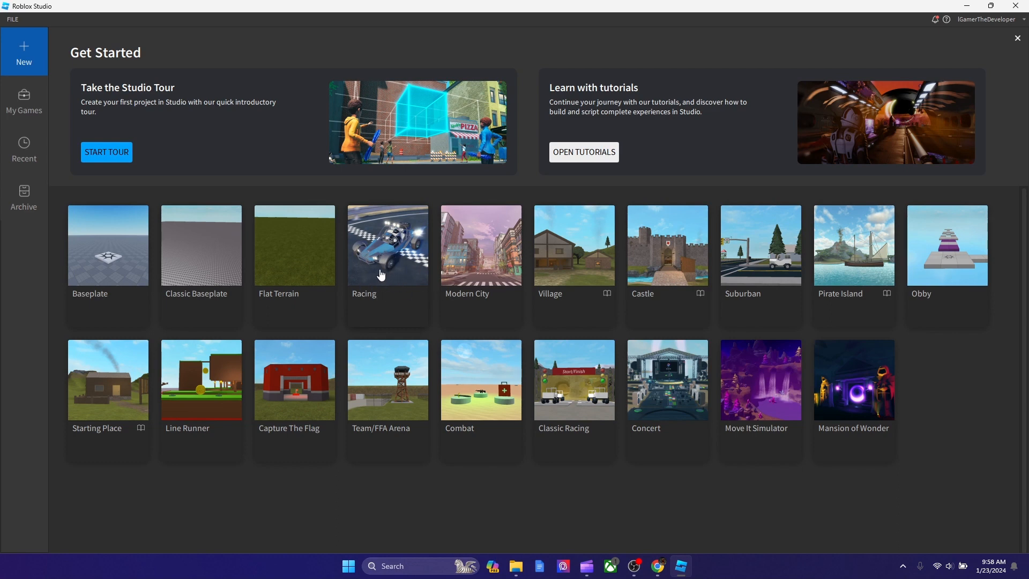
pyautogui.moveTo(380, 267)
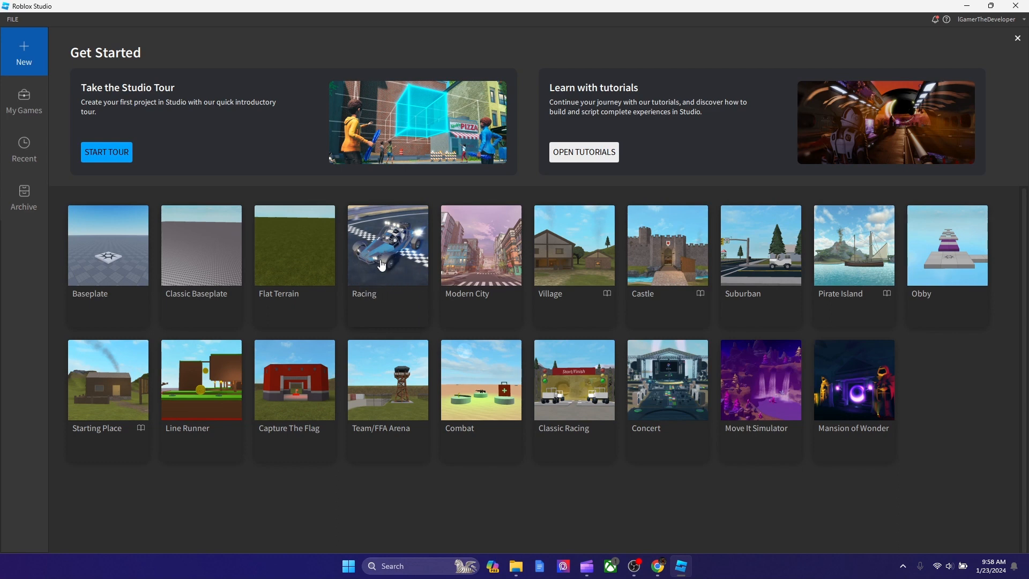
pyautogui.moveTo(467, 270)
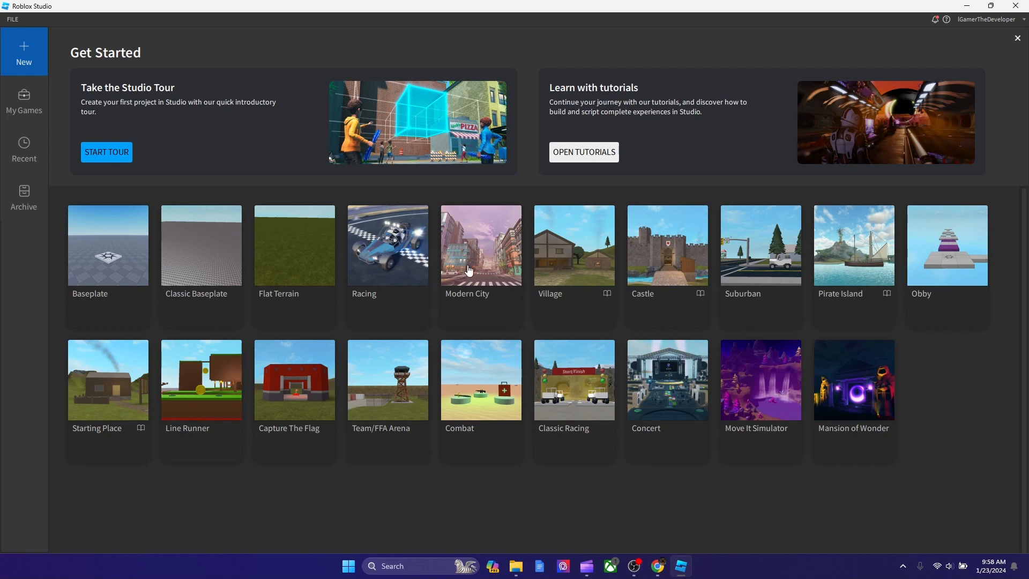
pyautogui.moveTo(306, 70)
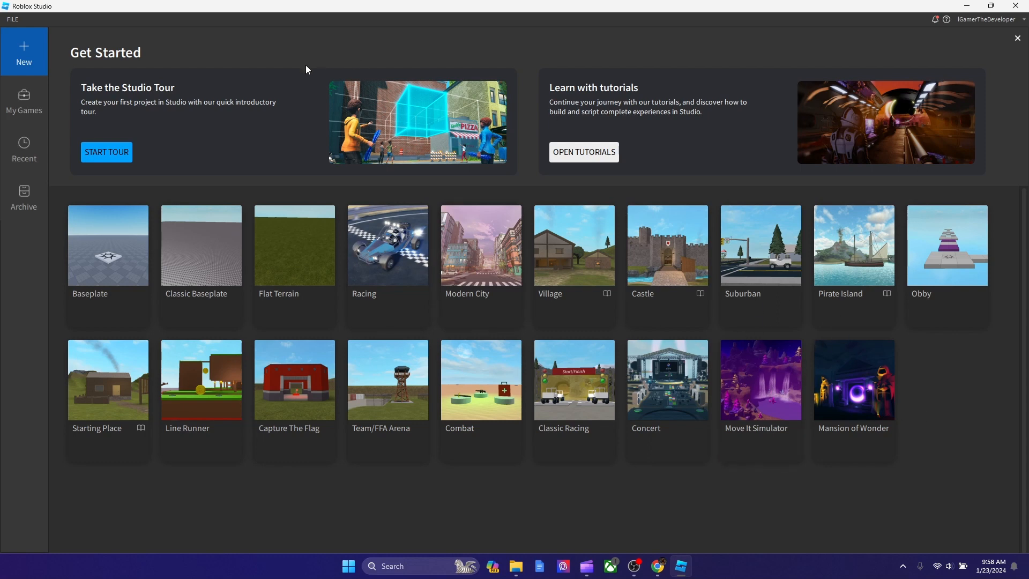
pyautogui.moveTo(405, 267)
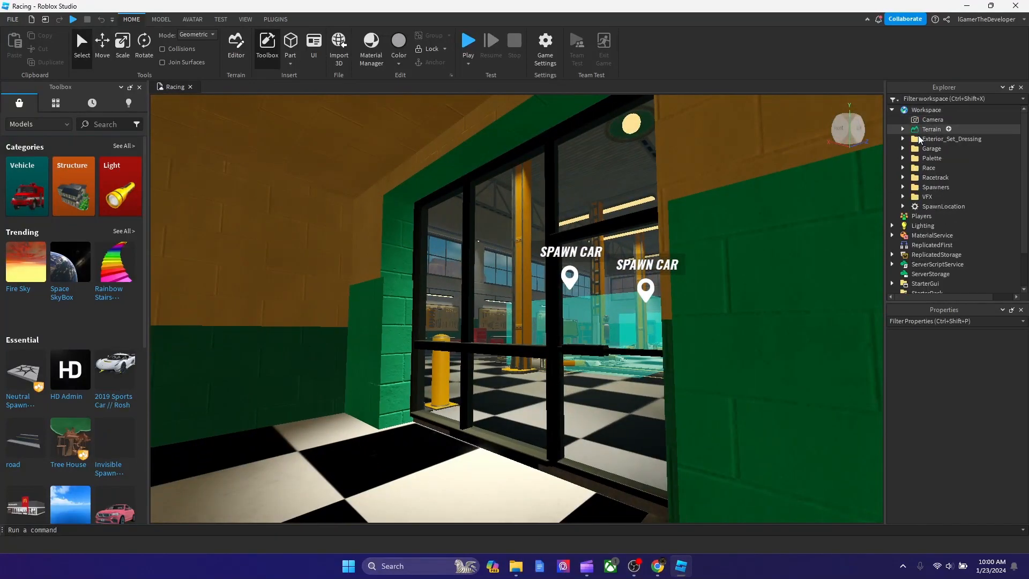
# - Select the transparent SpawnLocation part to show its properties while surveying the desert racetrack
pyautogui.click(943, 206)
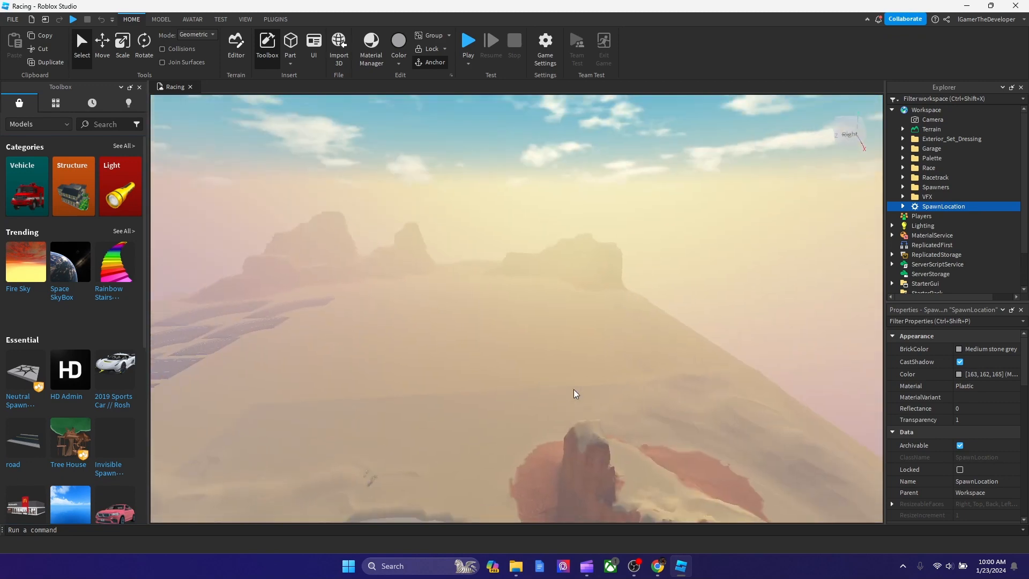
pyautogui.moveTo(385, 419)
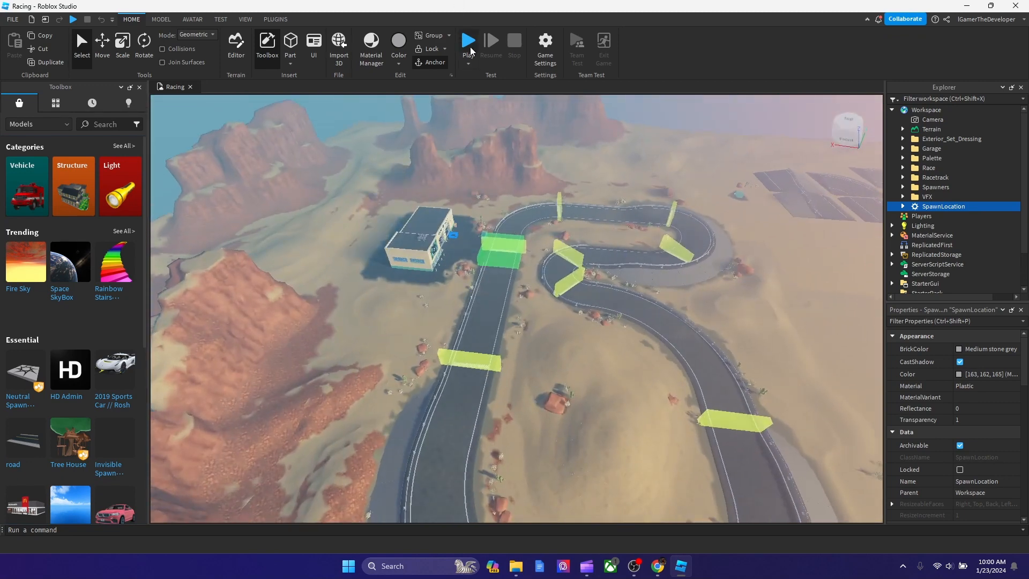
# - Start a playtest of the Racing game and walk the avatar to the spawned car
pyautogui.click(469, 41)
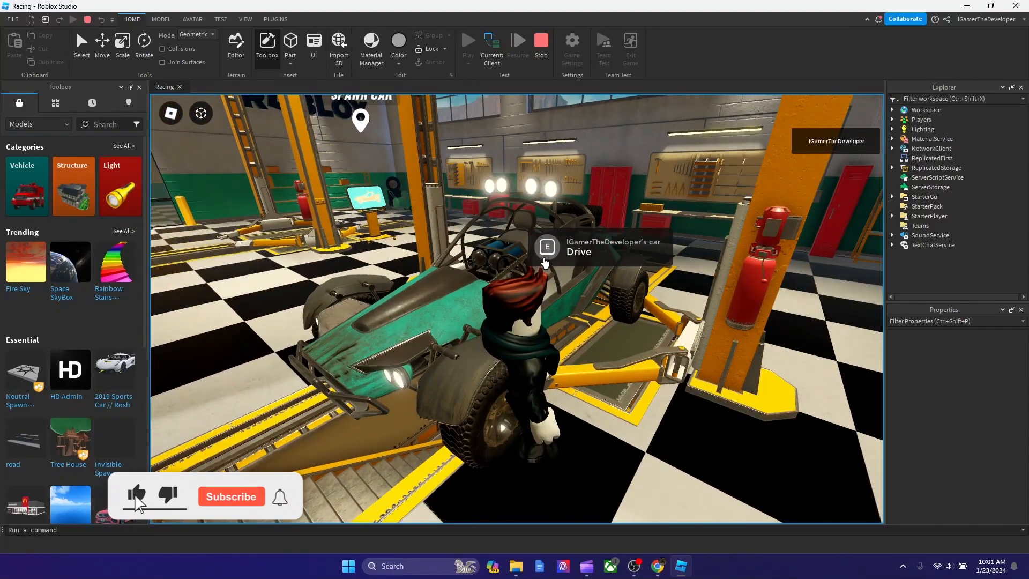
pyautogui.click(230, 496)
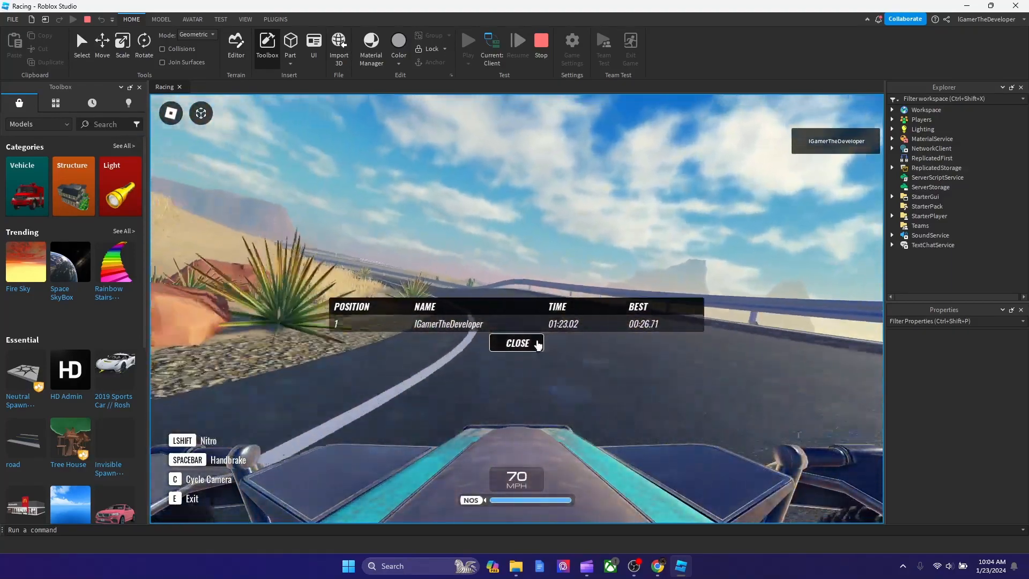
# - Close the first-place race results board after finishing the race
pyautogui.click(517, 342)
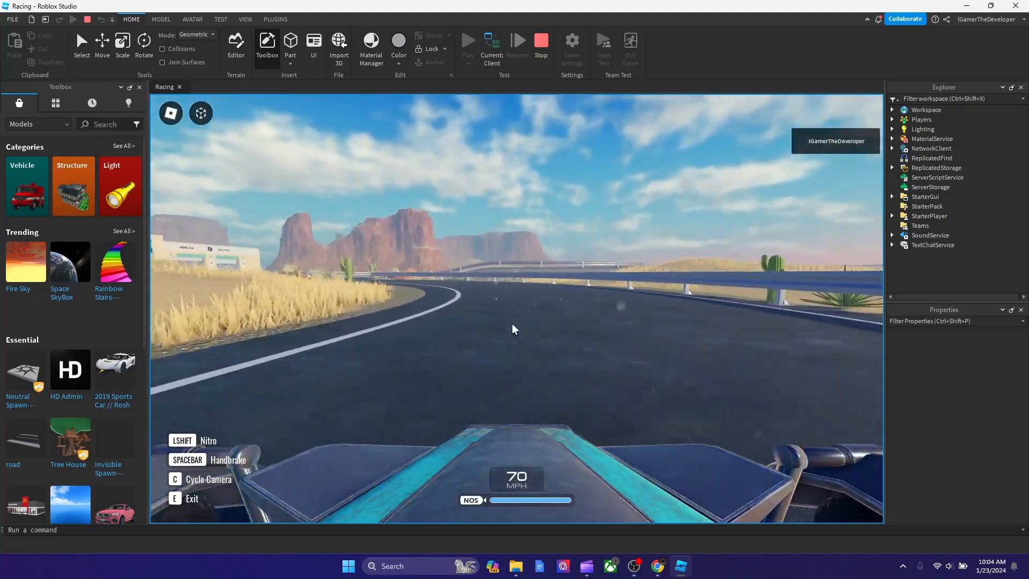